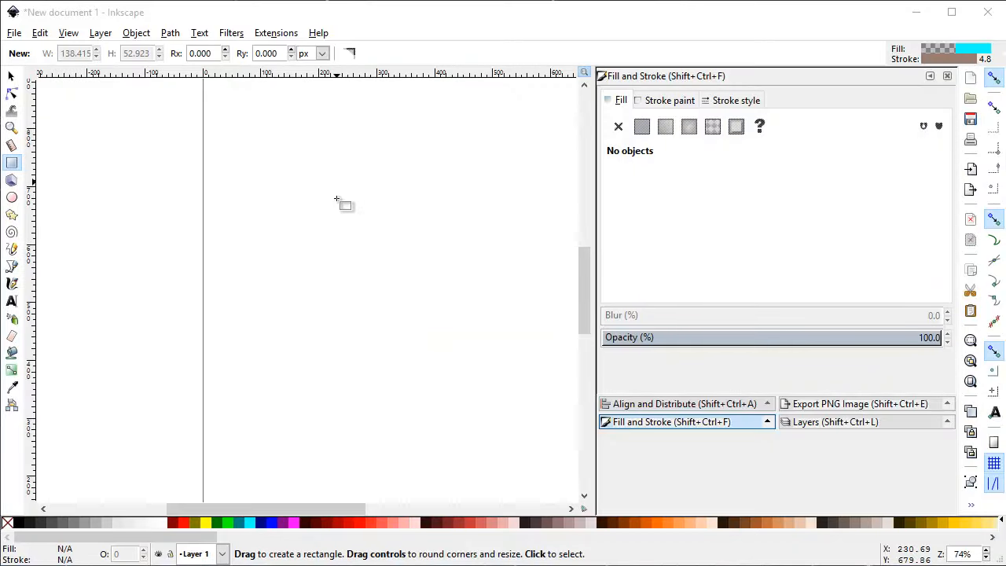
mouse_move(199, 263)
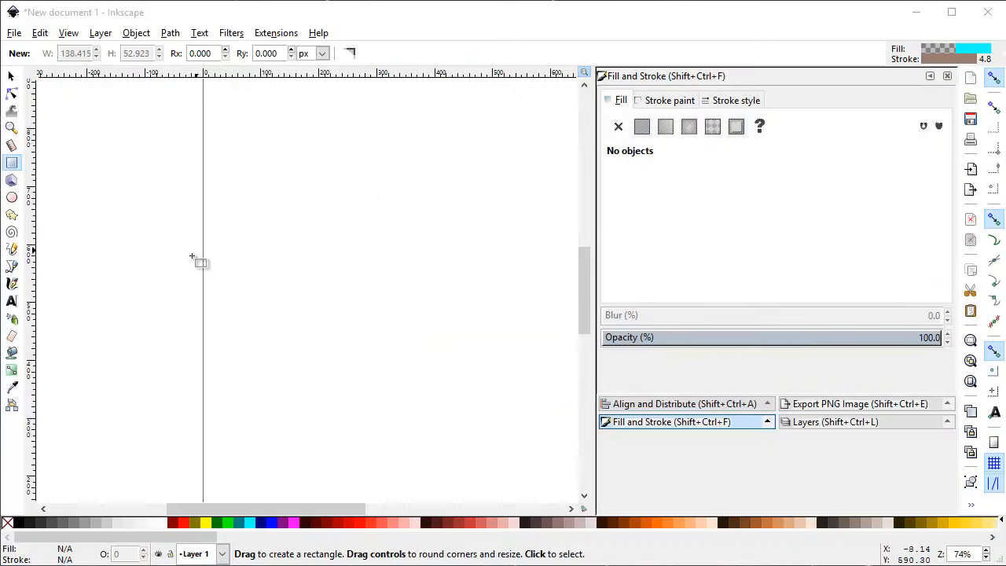
mouse_move(202, 261)
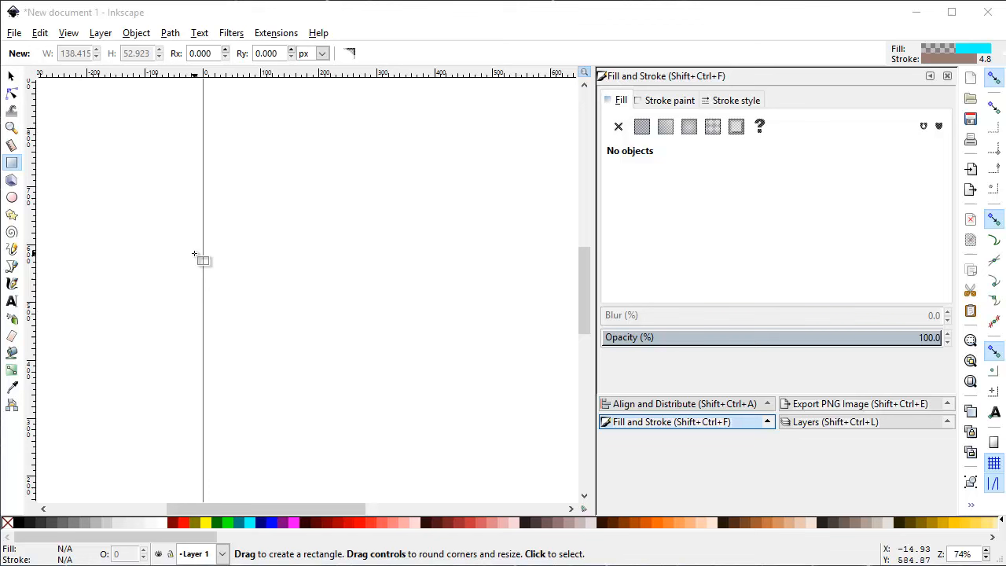
mouse_move(209, 246)
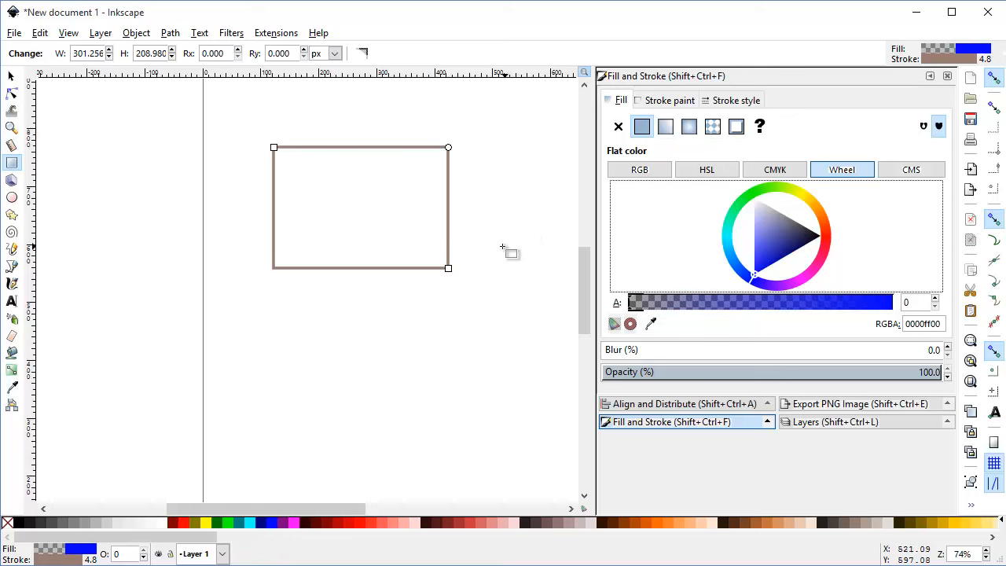
mouse_move(65, 458)
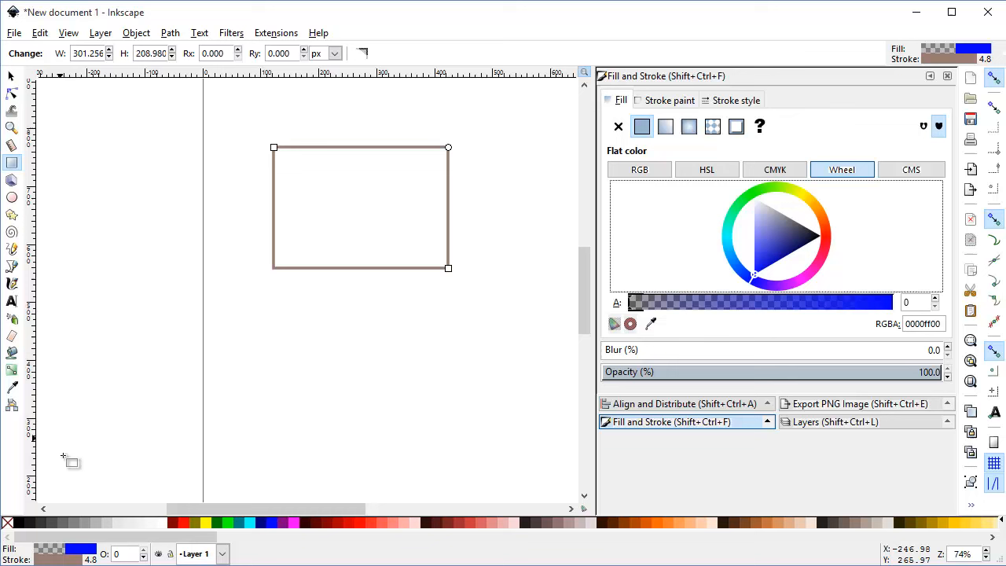
mouse_move(43, 550)
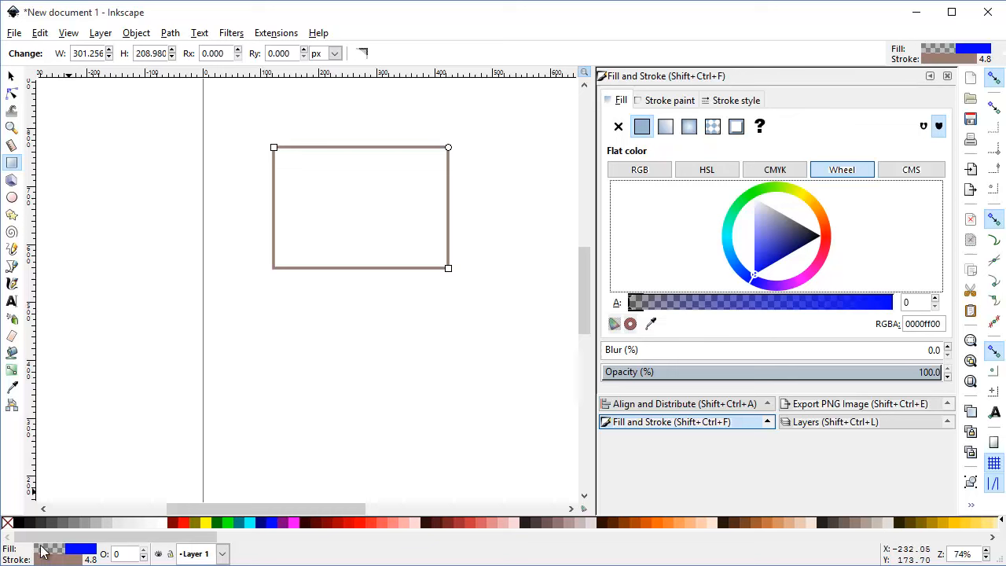
mouse_move(53, 550)
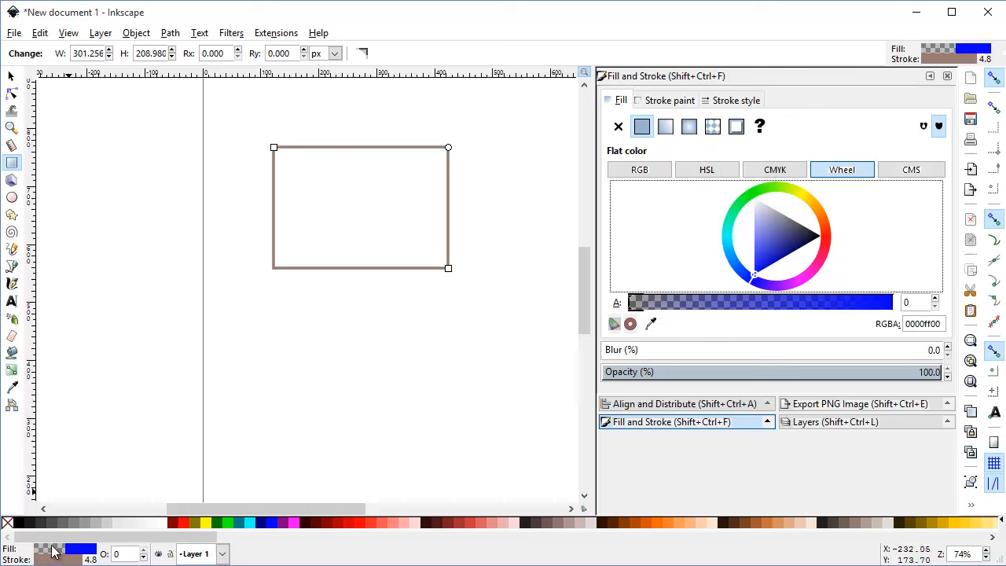
mouse_move(69, 554)
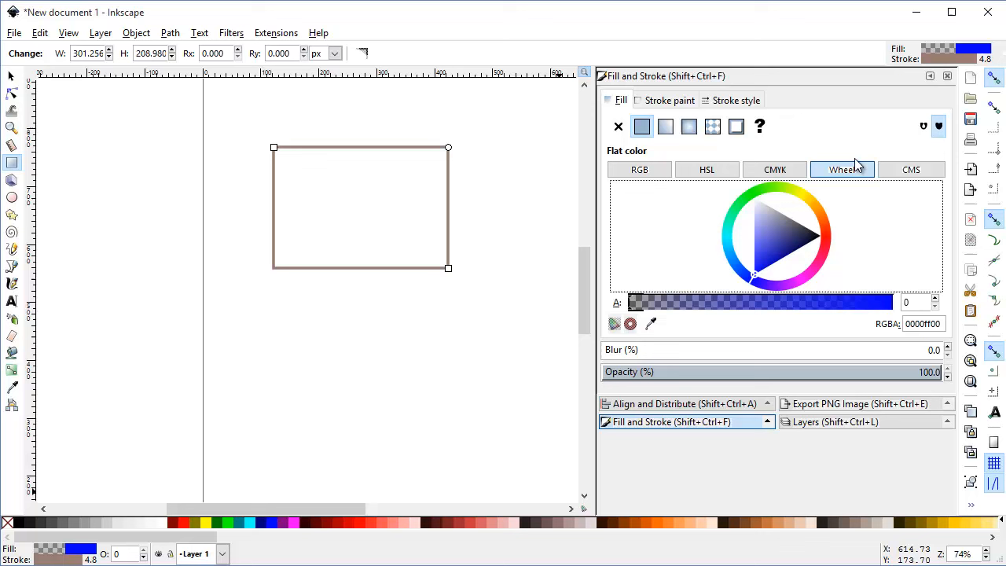
mouse_move(614, 285)
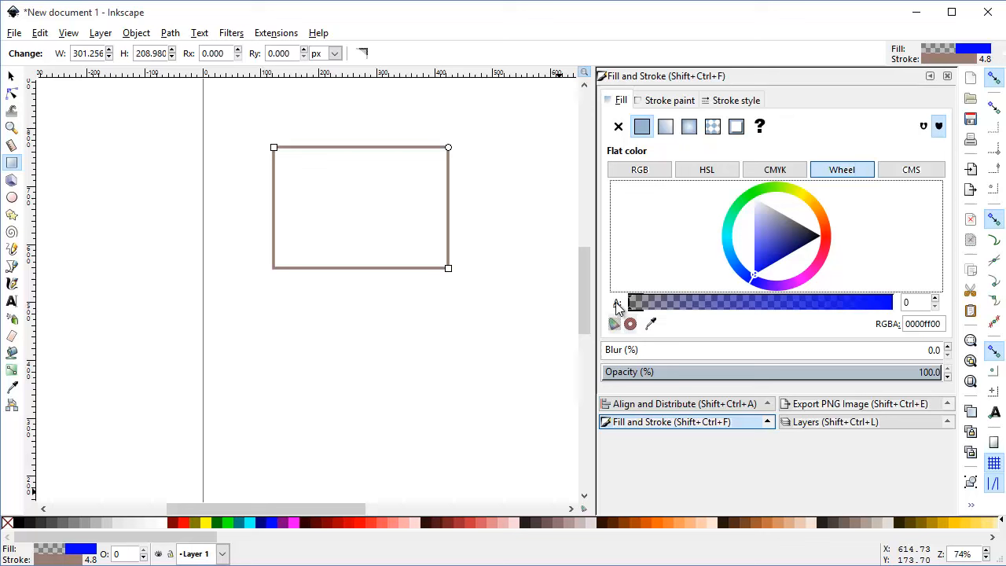
mouse_move(668, 313)
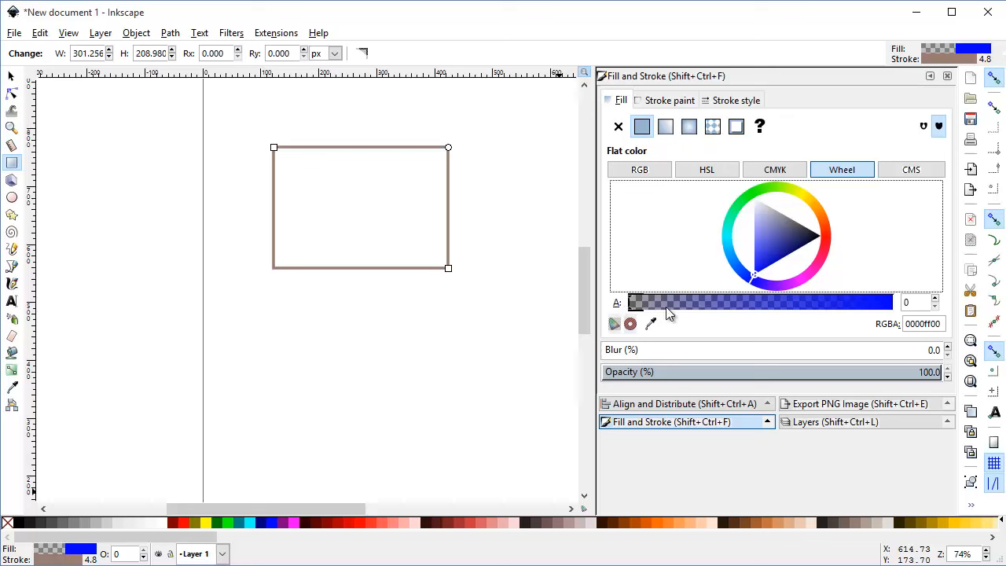
left_click(920, 303)
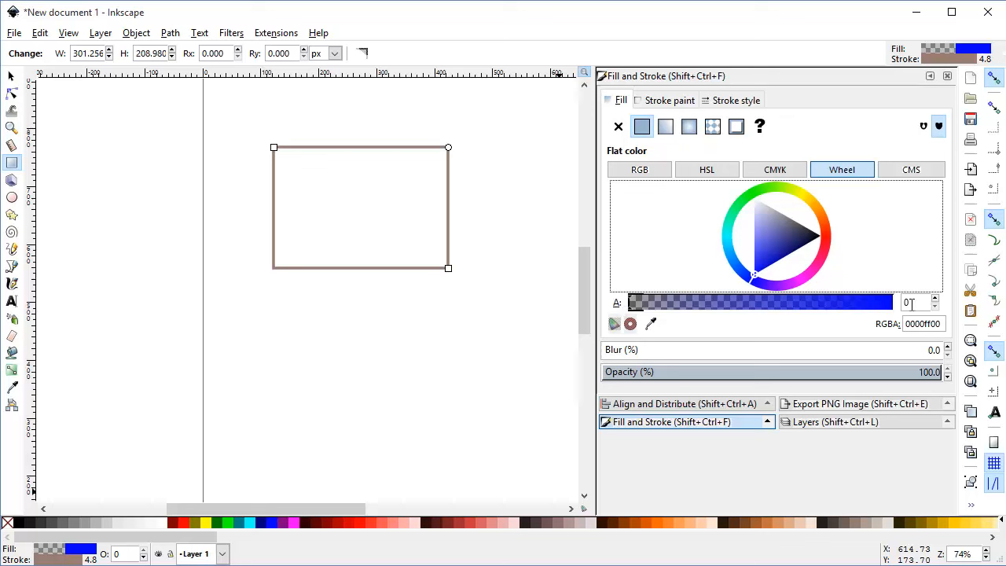
mouse_move(919, 302)
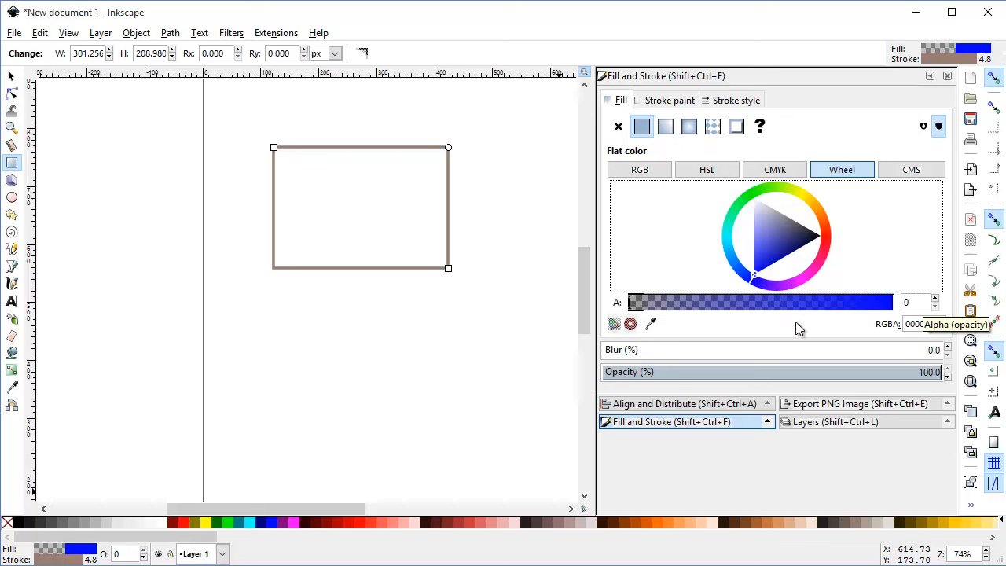
mouse_move(654, 372)
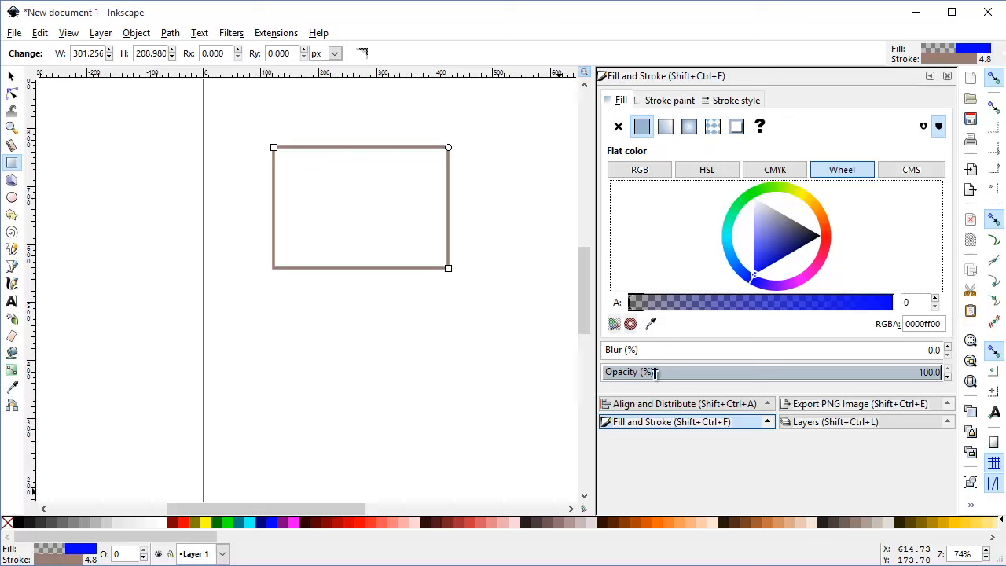
mouse_move(789, 376)
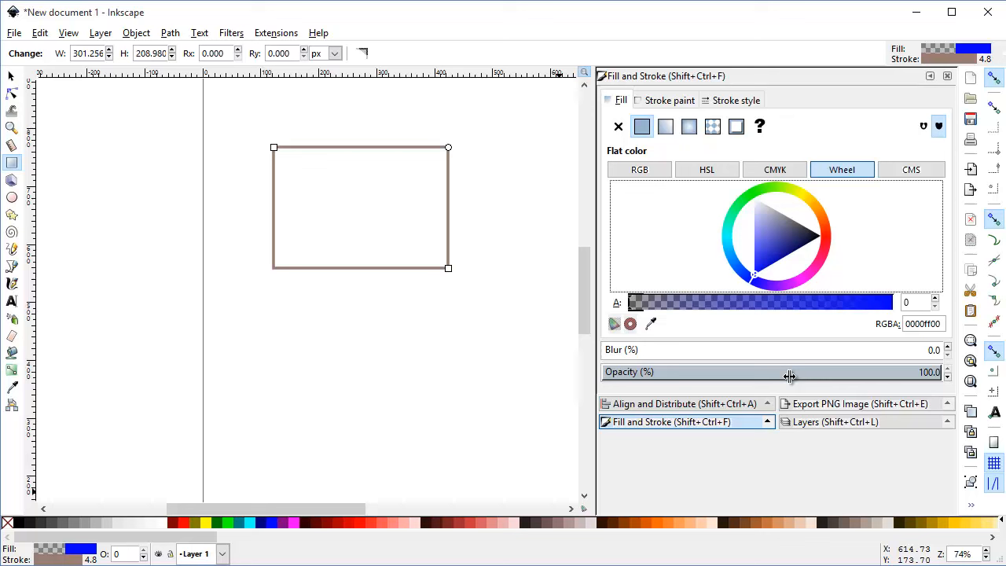
mouse_move(737, 275)
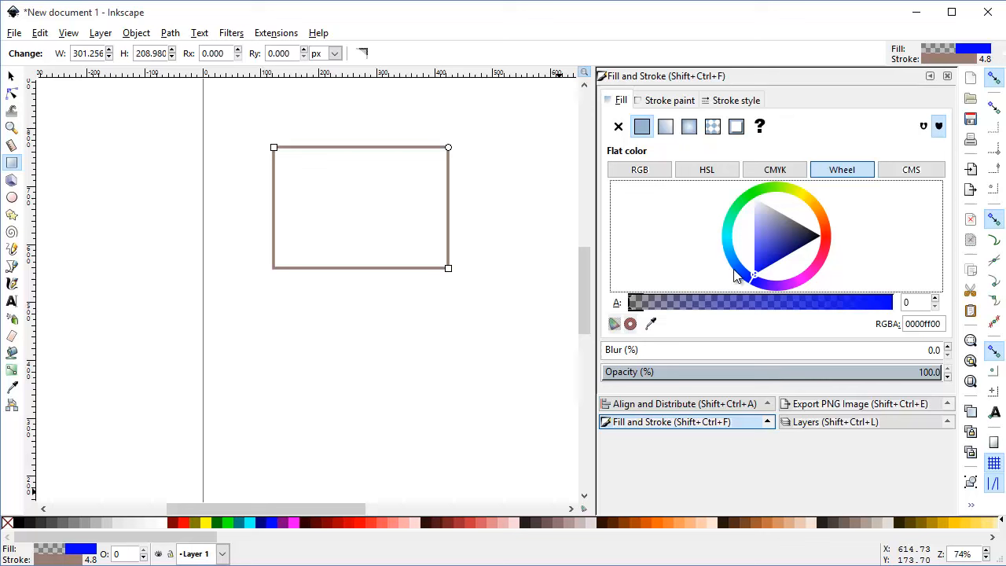
mouse_move(727, 308)
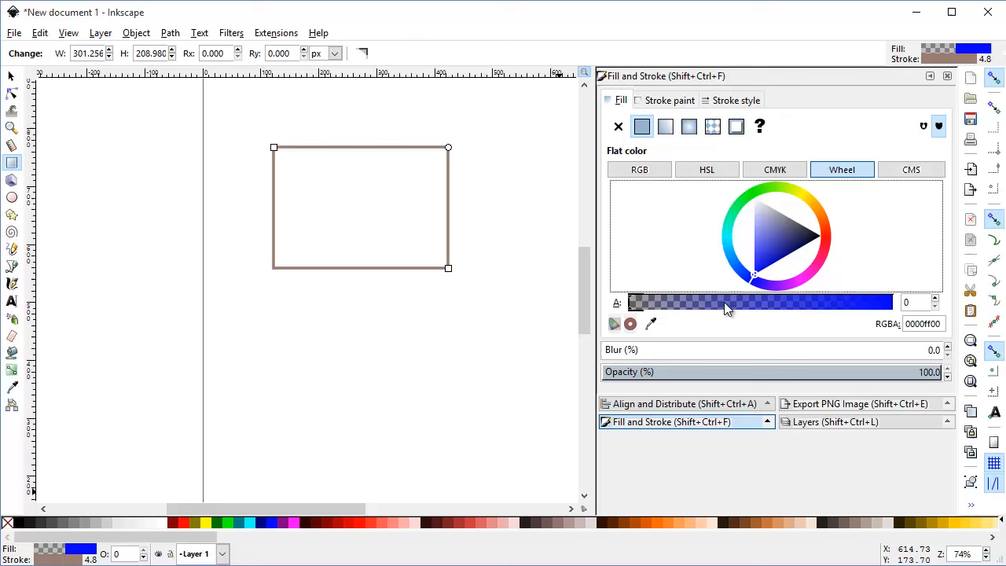
mouse_move(868, 315)
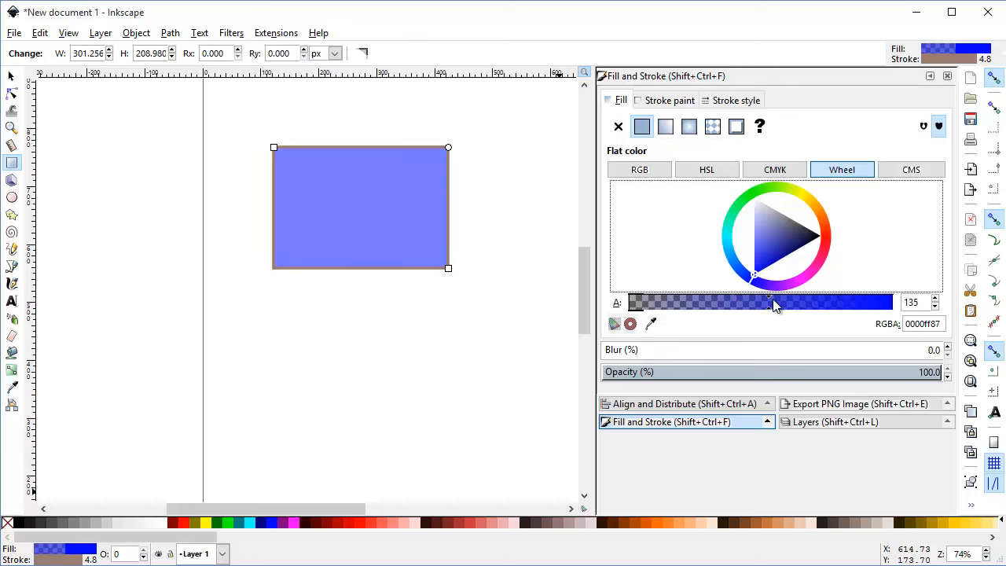
Raise the rectangle's fill alpha from 0 to 255 so the blue fill is fully opaque.
left_click_drag(774, 302, 893, 302)
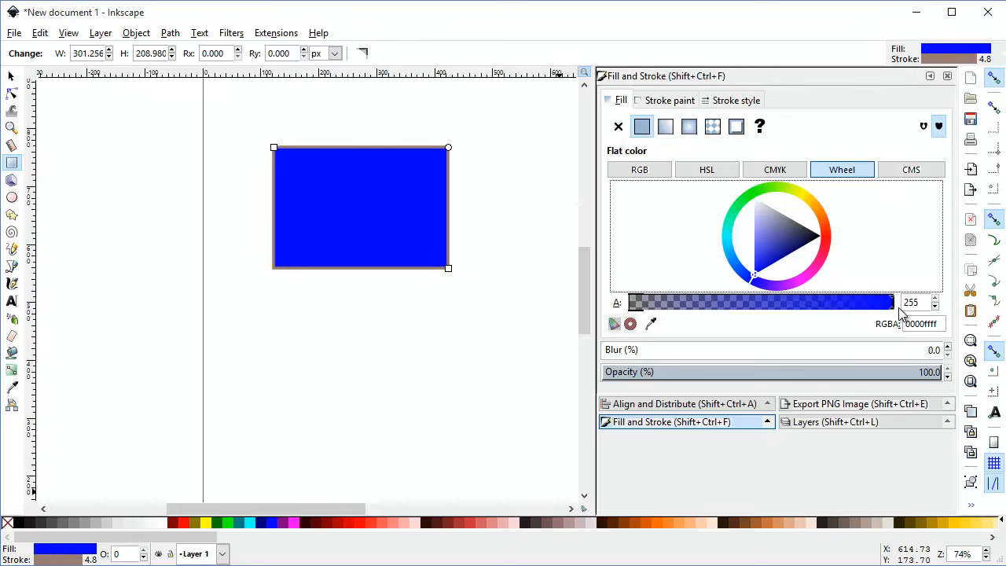
mouse_move(909, 235)
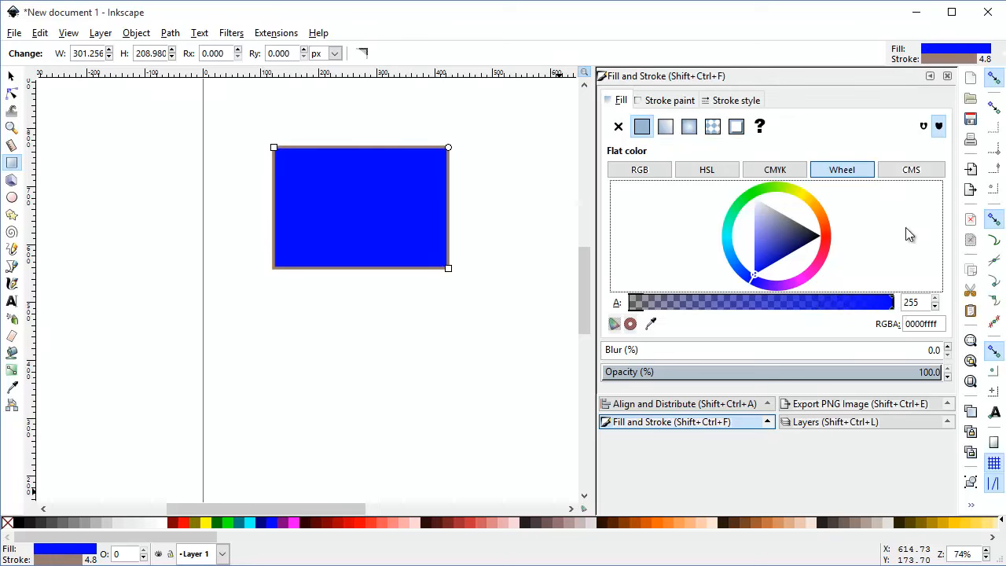
mouse_move(375, 239)
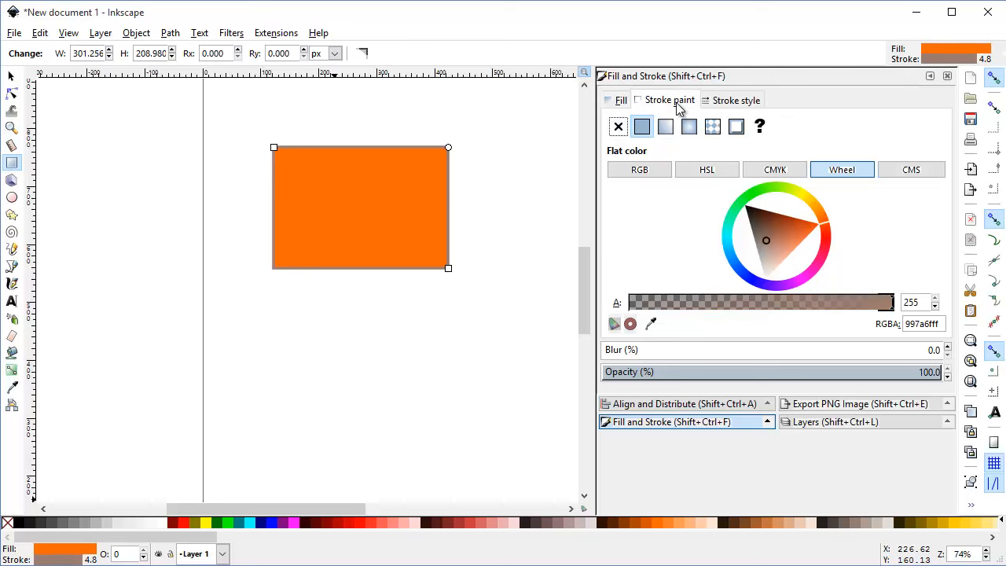
mouse_move(636, 289)
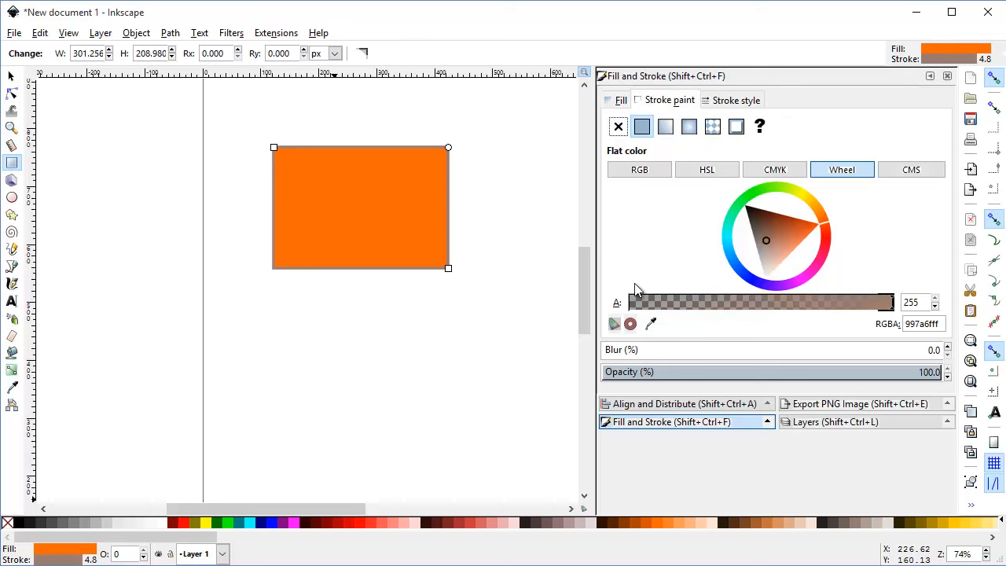
mouse_move(623, 316)
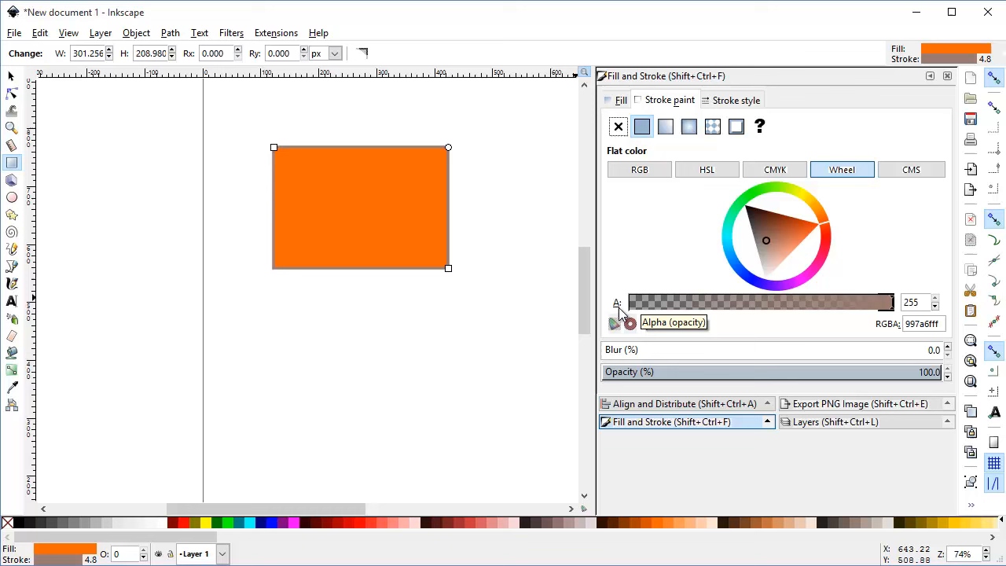
mouse_move(689, 348)
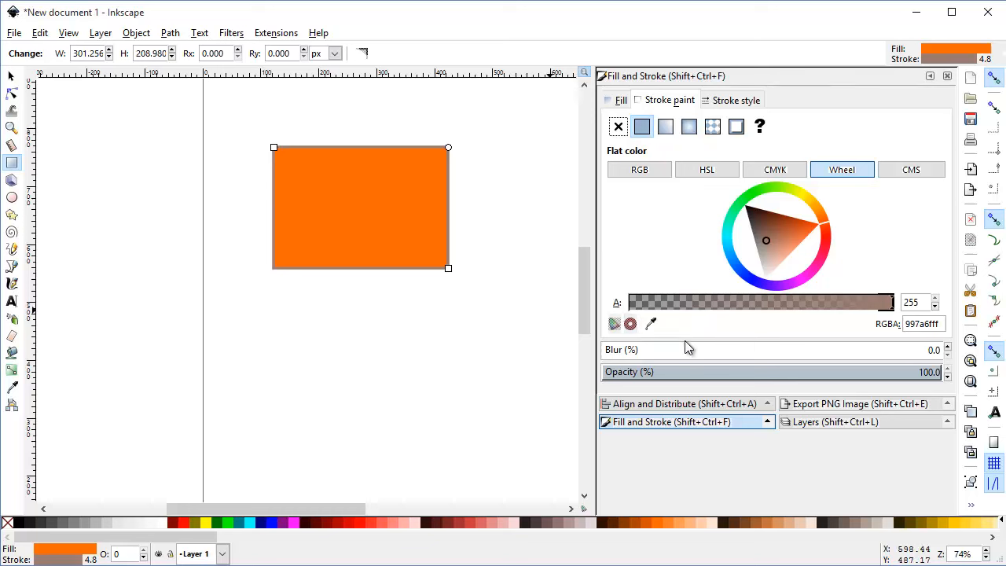
mouse_move(680, 307)
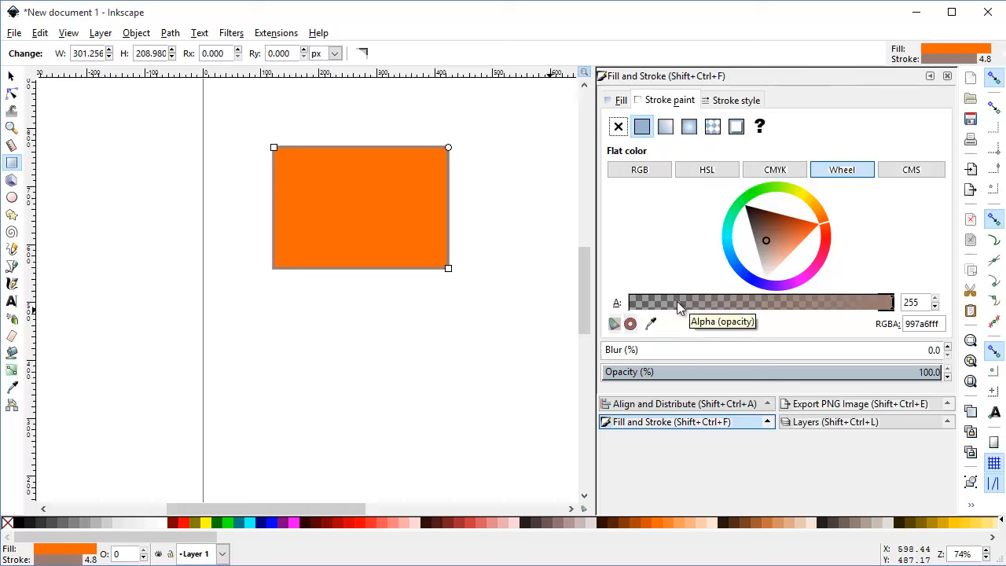
mouse_move(511, 272)
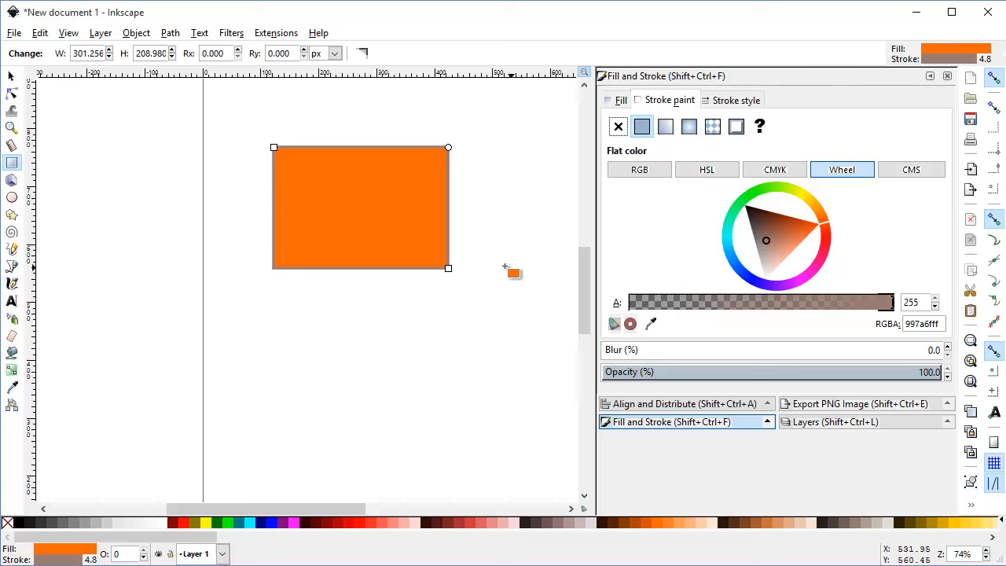